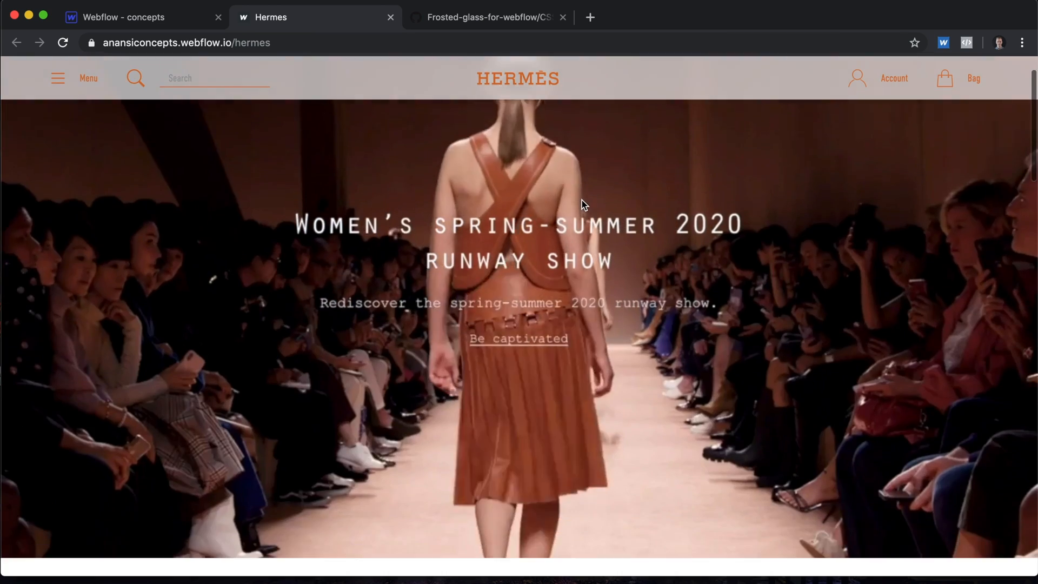
# - Scroll the page and check the nav-menu-white element's name in the element tree
pyautogui.scroll(-3)
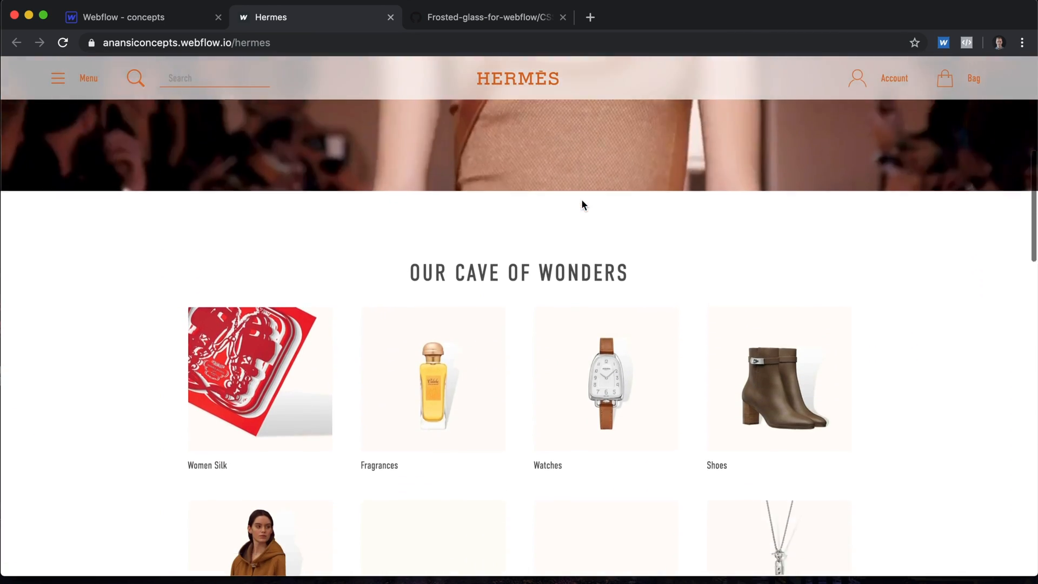
pyautogui.scroll(-3)
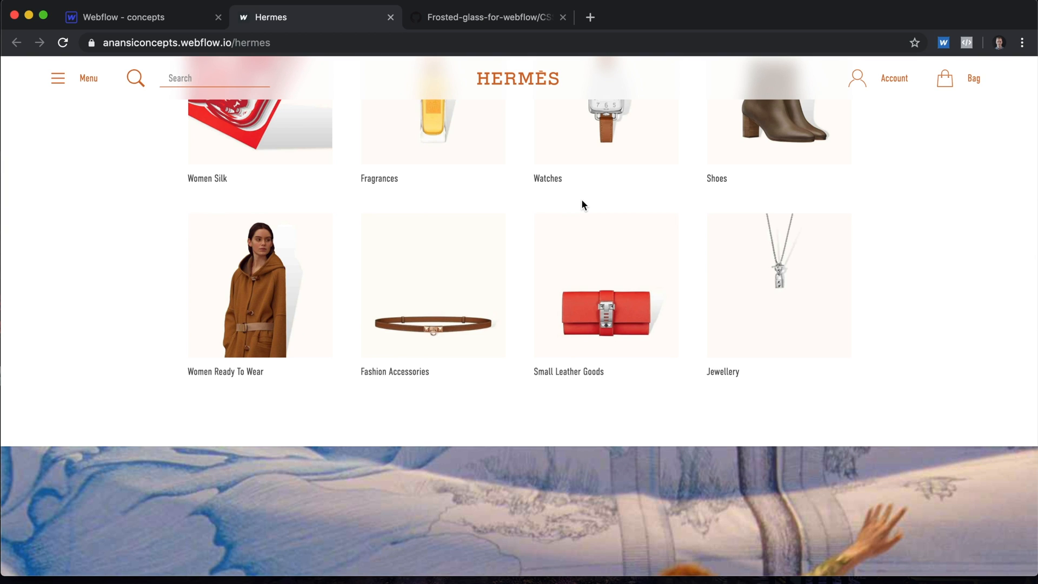
pyautogui.moveTo(548, 217)
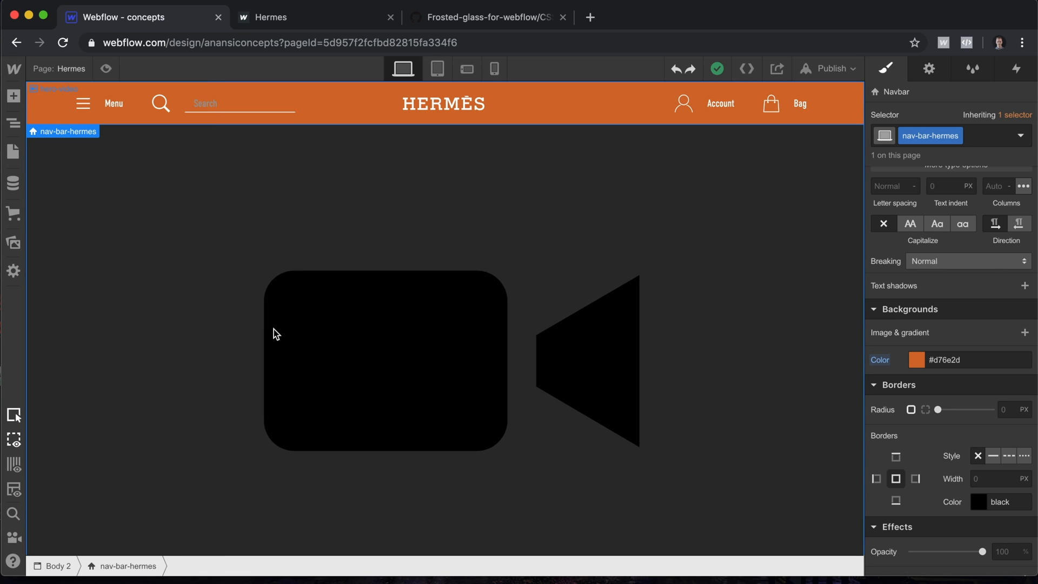
pyautogui.click(13, 122)
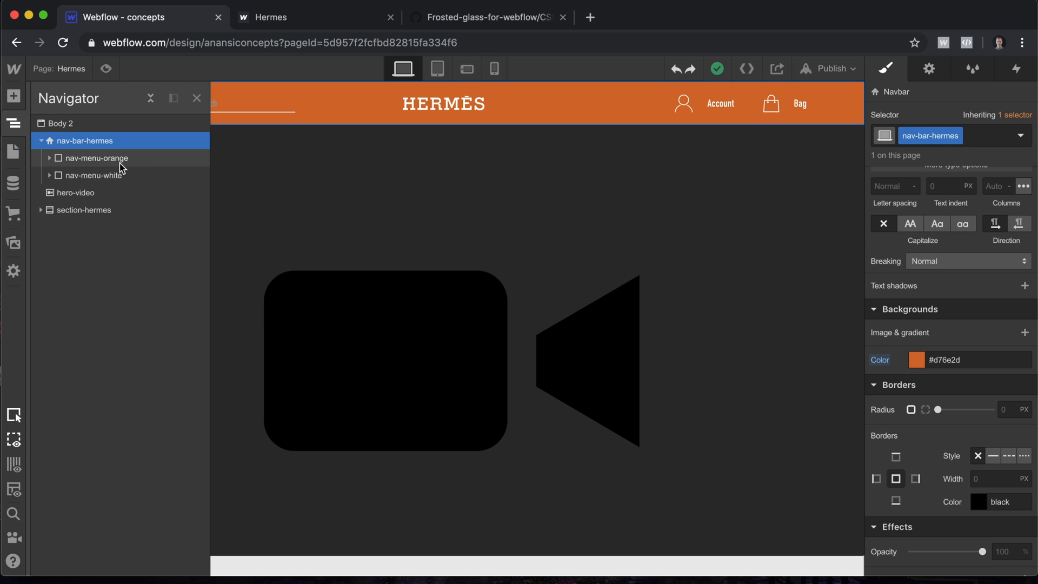
pyautogui.moveTo(112, 186)
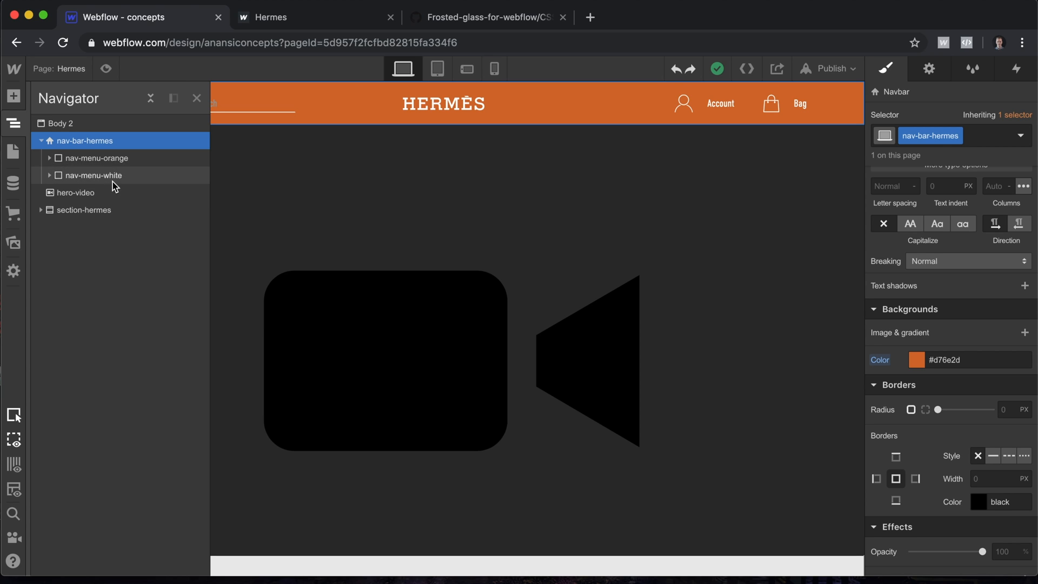
pyautogui.moveTo(469, 110)
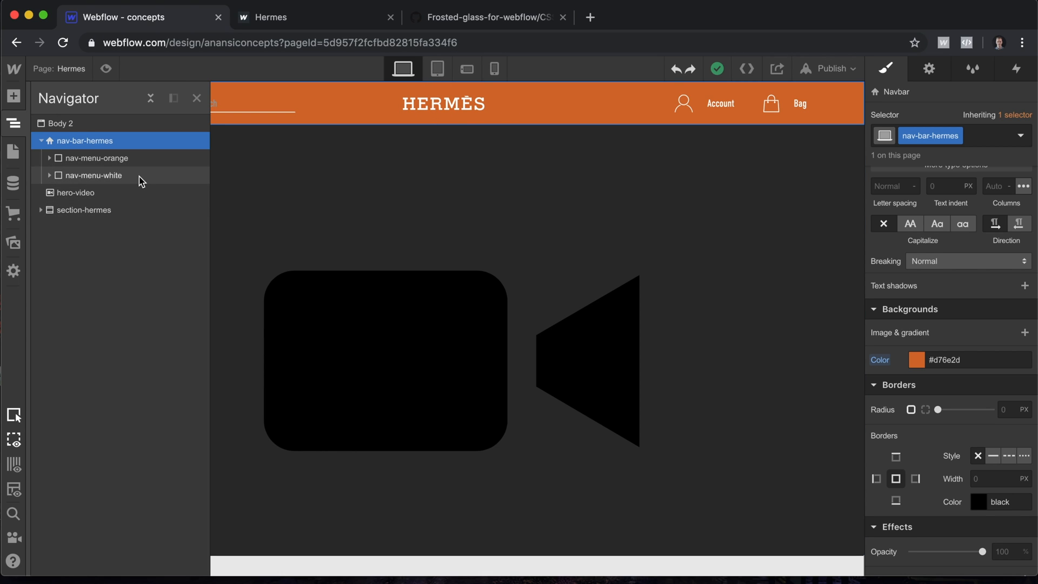
pyautogui.click(92, 176)
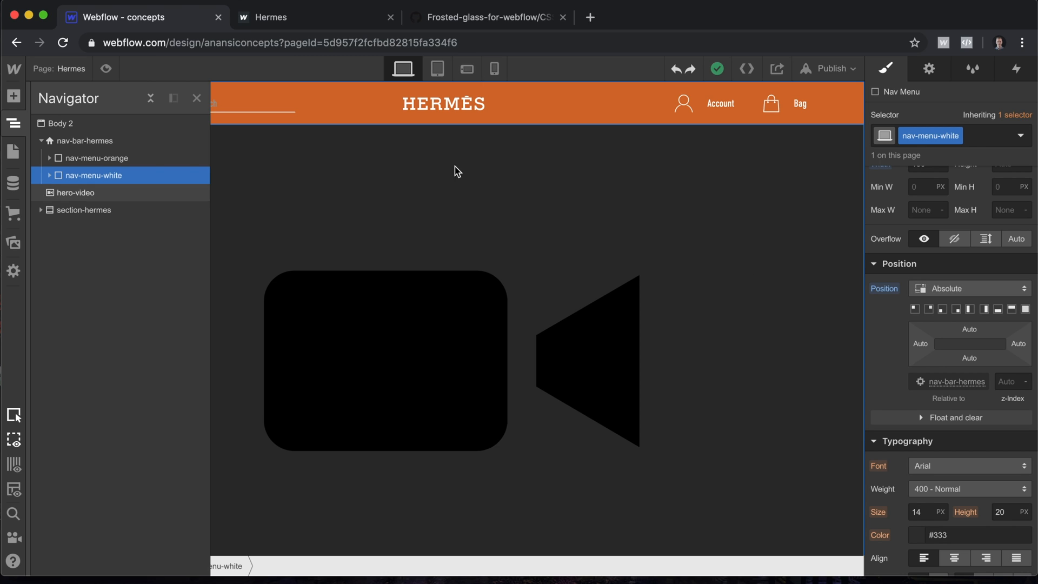
pyautogui.moveTo(392, 175)
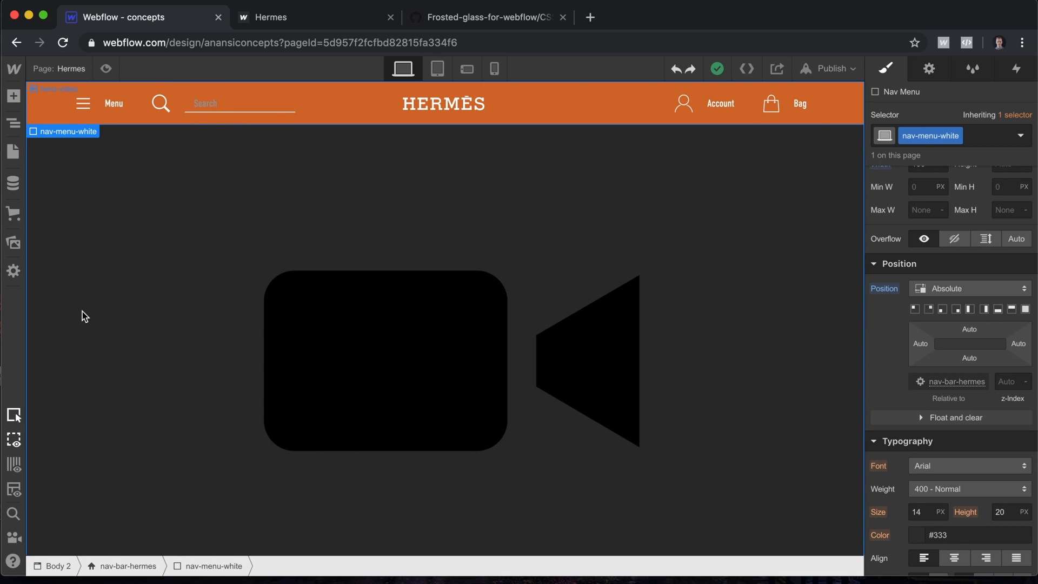
pyautogui.moveTo(37, 261)
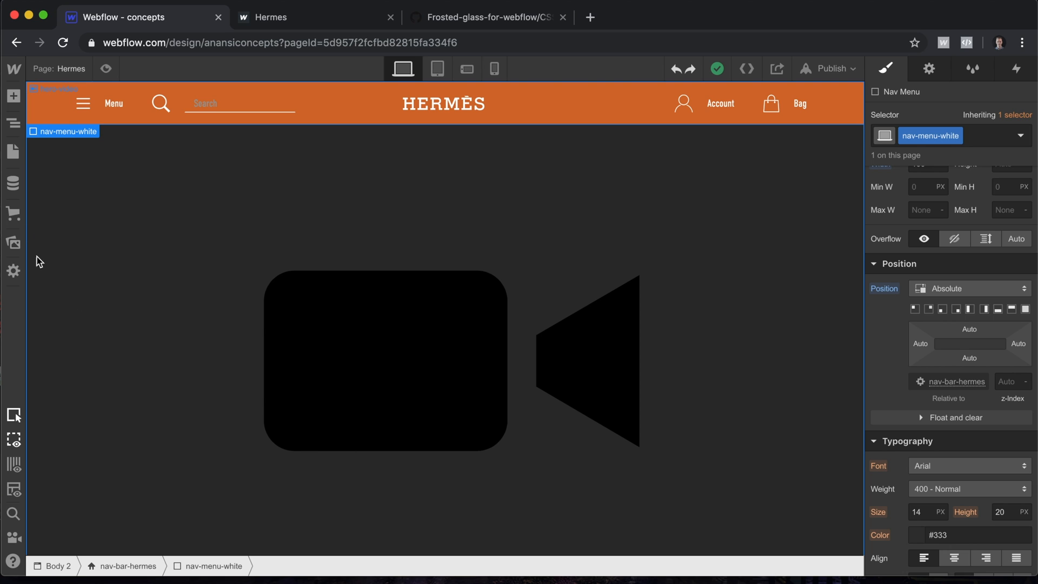
# - Open the Hermes page settings and grab the frosted-glass CSS snippet from GitHub
pyautogui.click(13, 151)
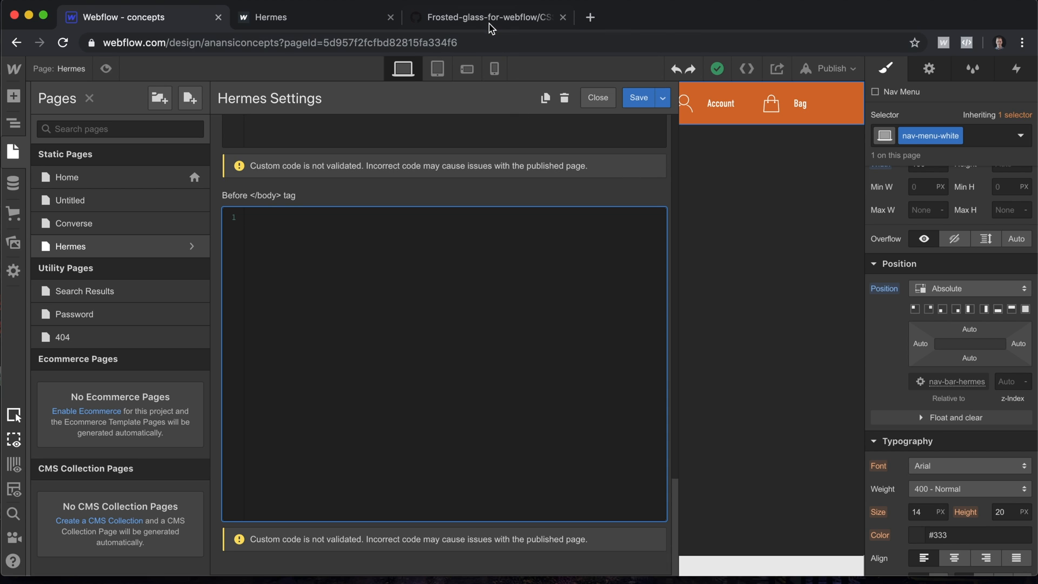
pyautogui.click(487, 17)
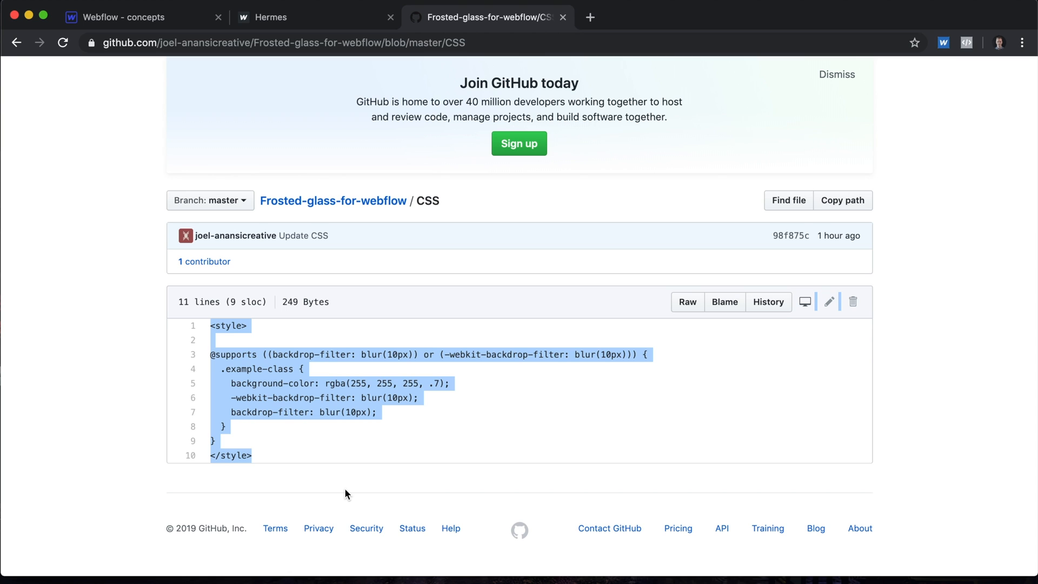
pyautogui.click(119, 17)
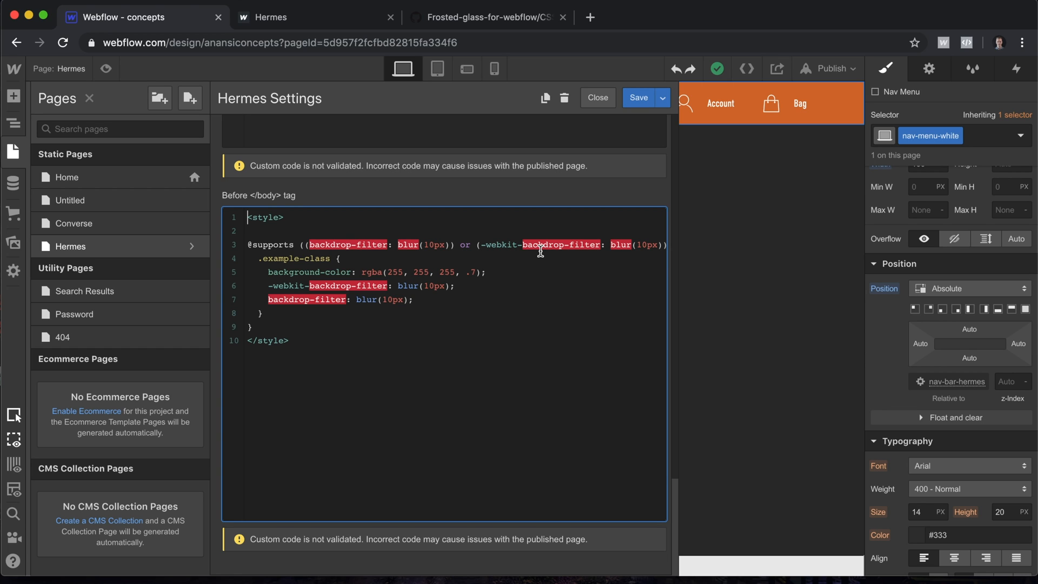
pyautogui.moveTo(428, 278)
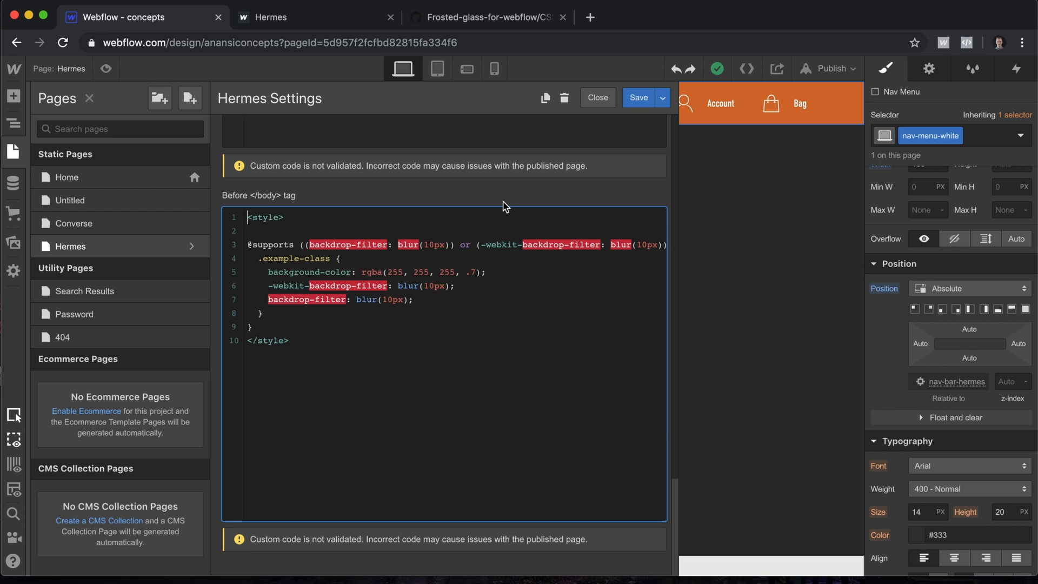
pyautogui.moveTo(555, 238)
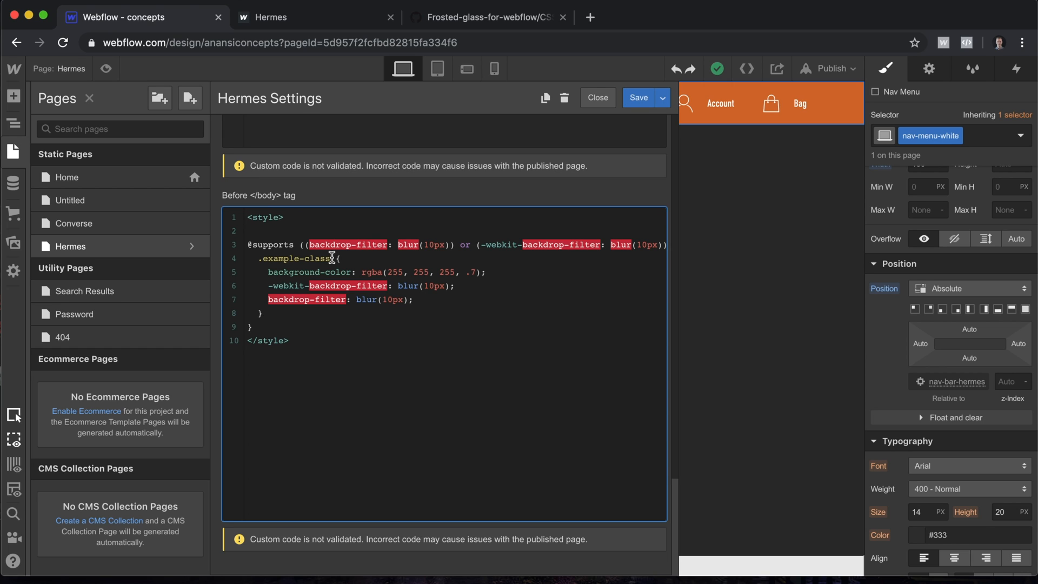
# - Replace the example-class selector in the pasted snippet with .nav-bar-hermes
pyautogui.doubleClick(297, 258)
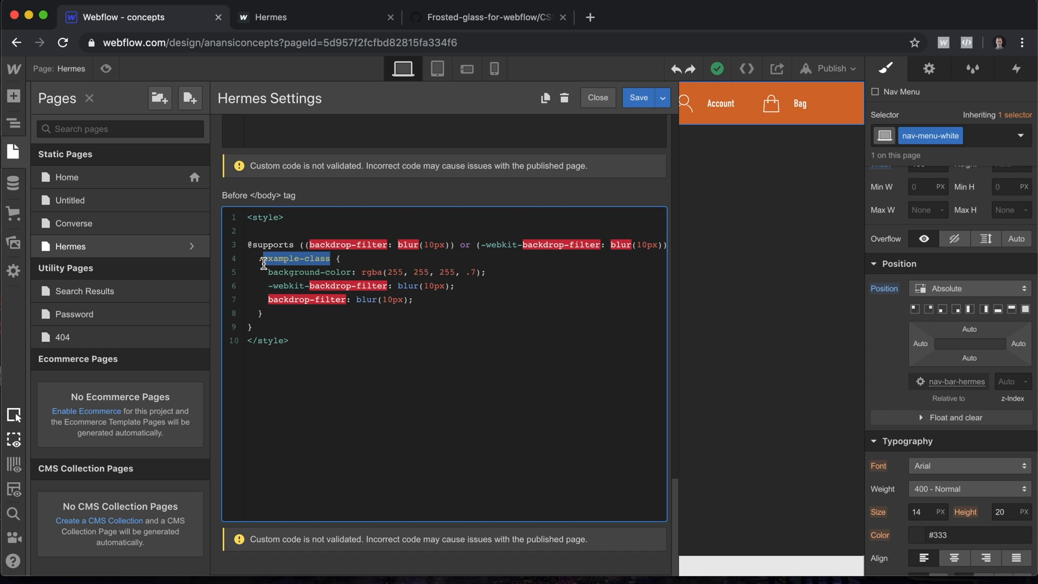
pyautogui.write('.nav {')
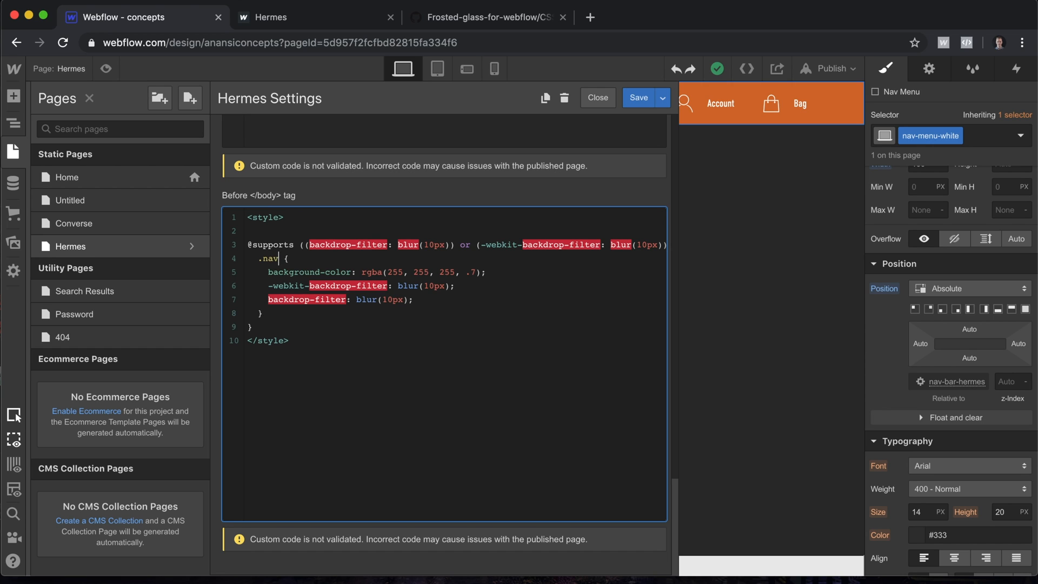
pyautogui.write('-bar')
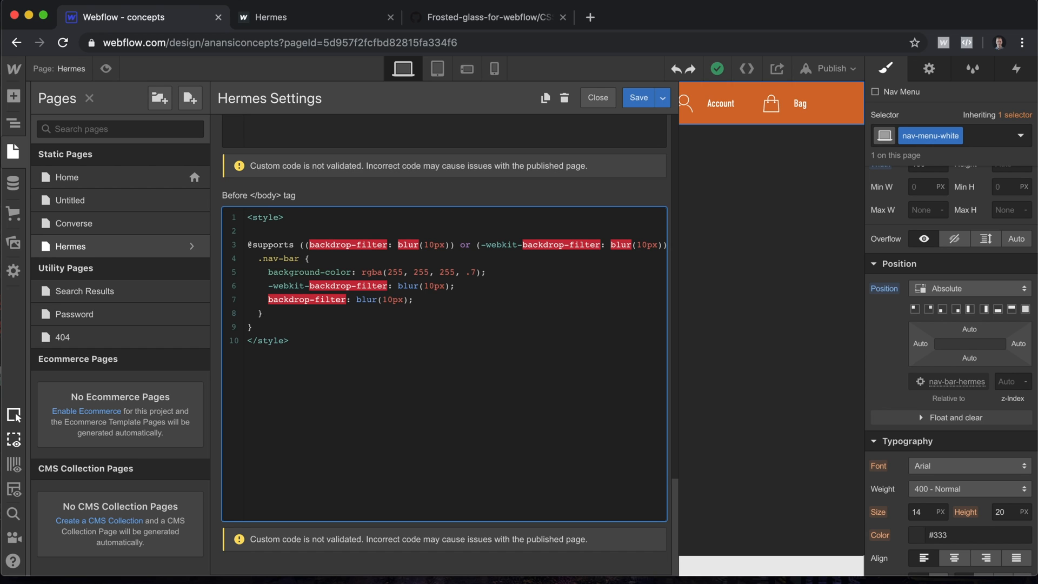
pyautogui.write('-hermes')
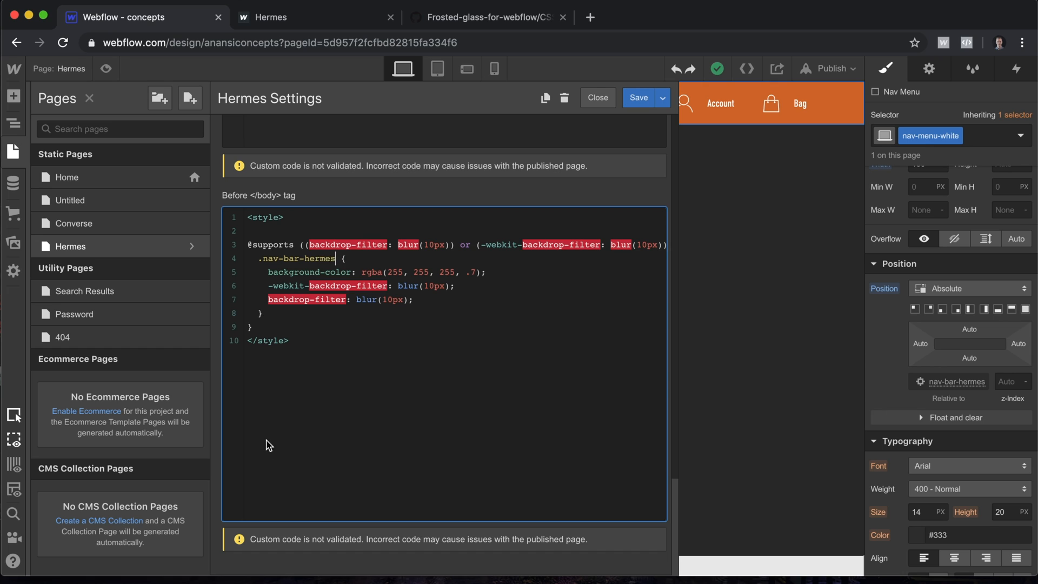
pyautogui.moveTo(499, 421)
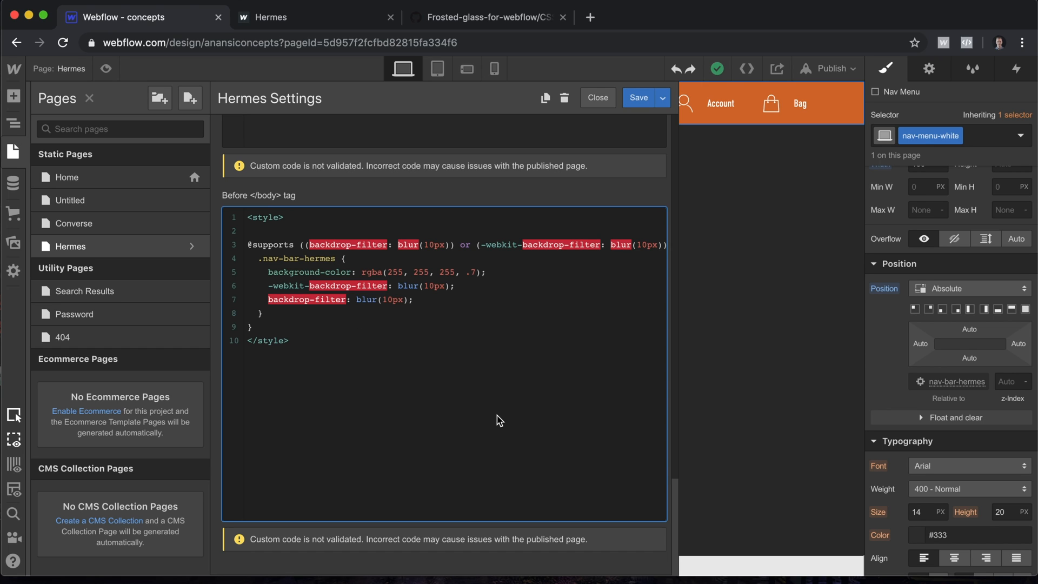
pyautogui.press('enter')
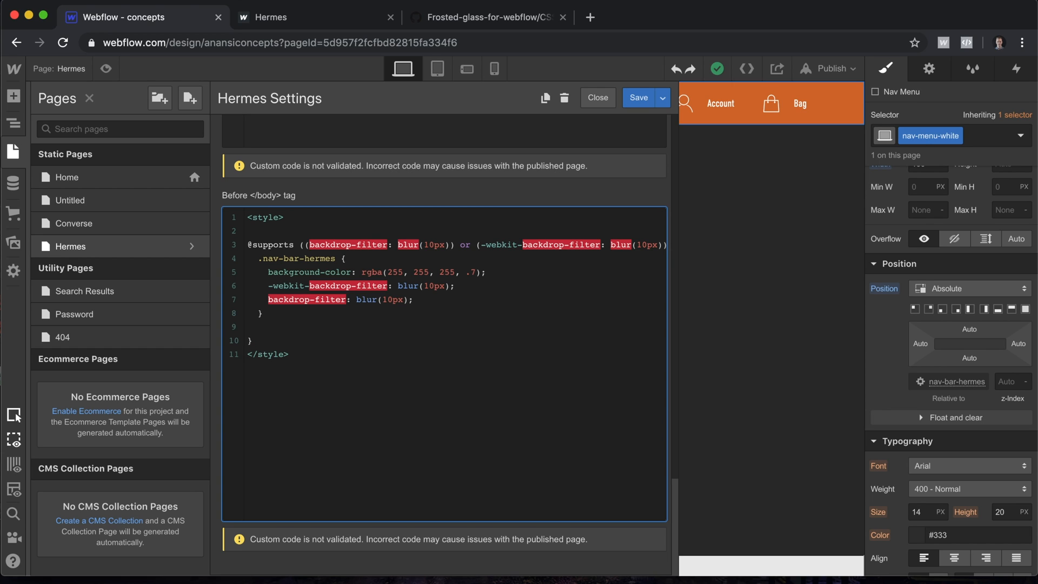
pyautogui.write('.')
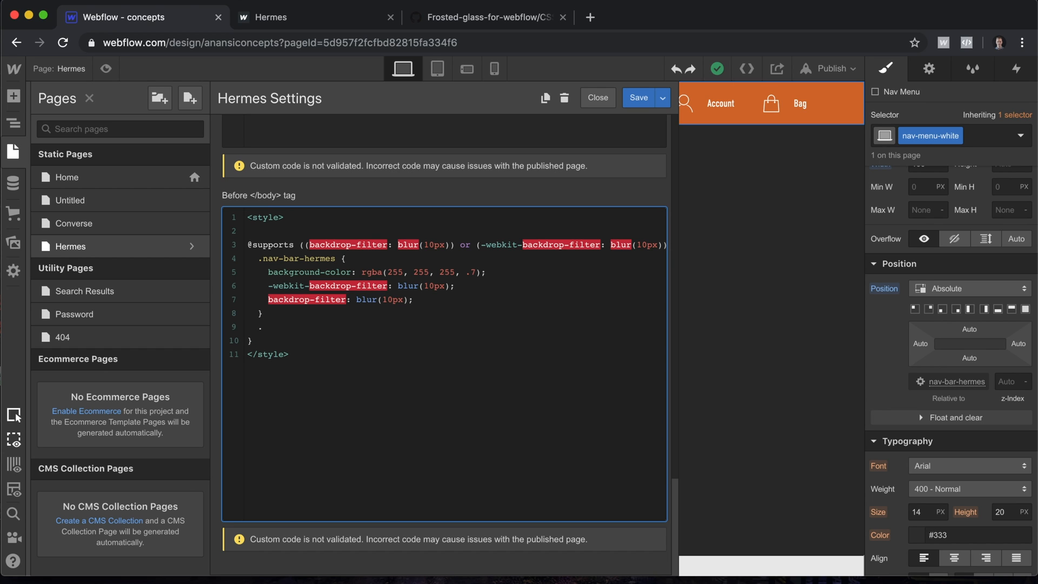
pyautogui.write('n')
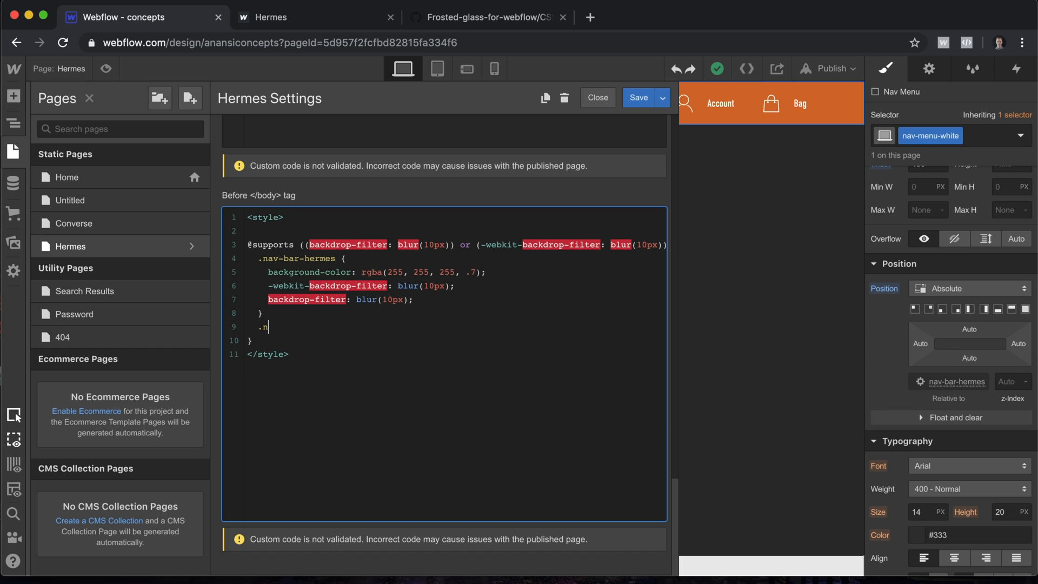
pyautogui.write('av-menu')
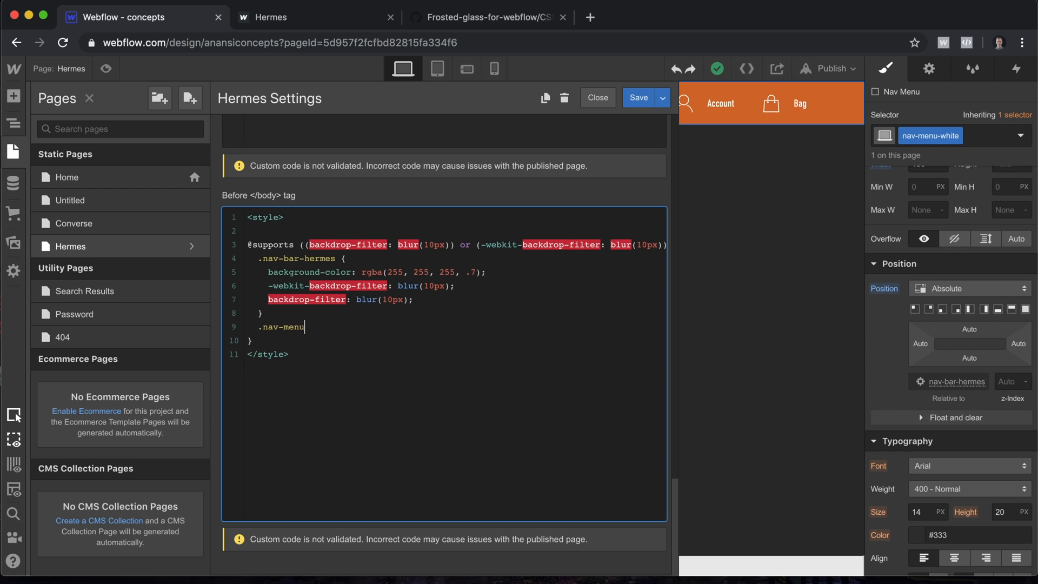
pyautogui.write('-white')
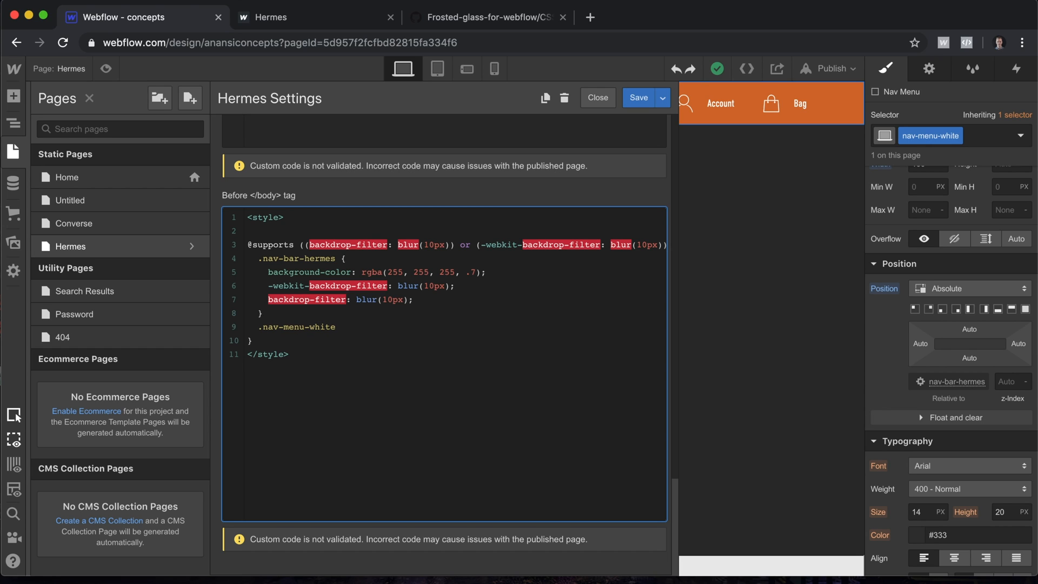
pyautogui.write('{')
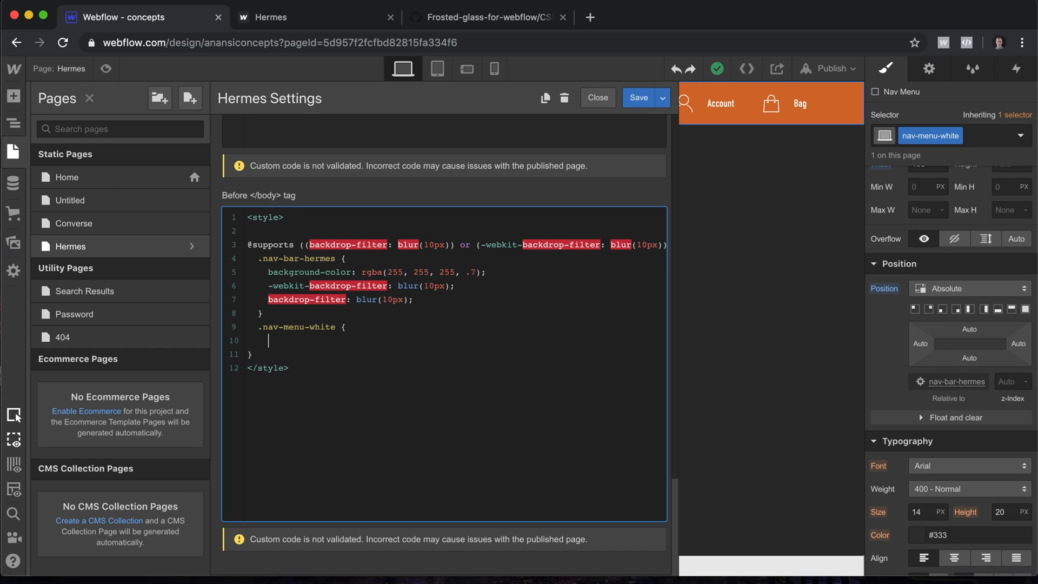
pyautogui.write('display')
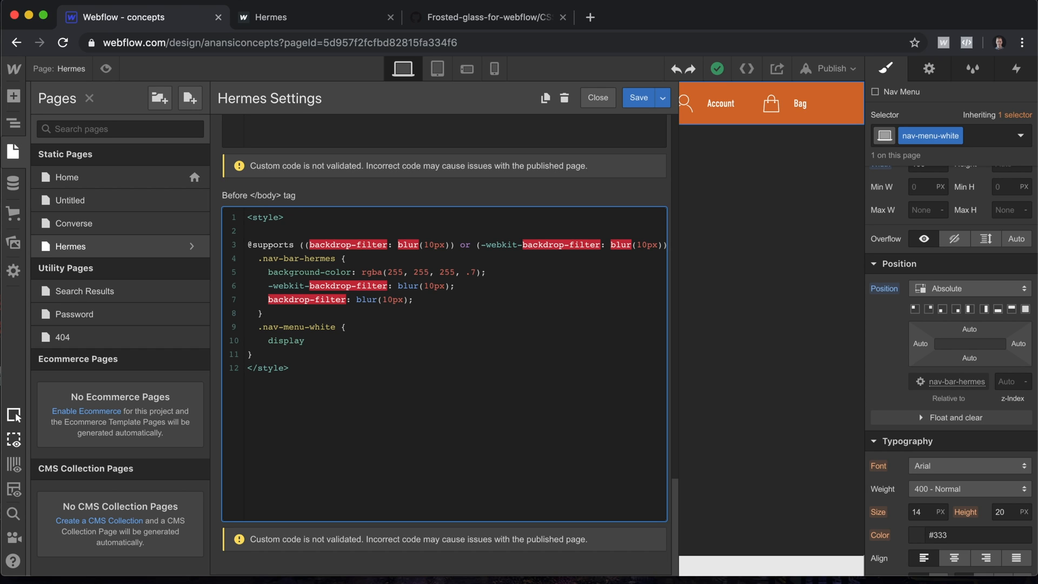
pyautogui.write(': none;')
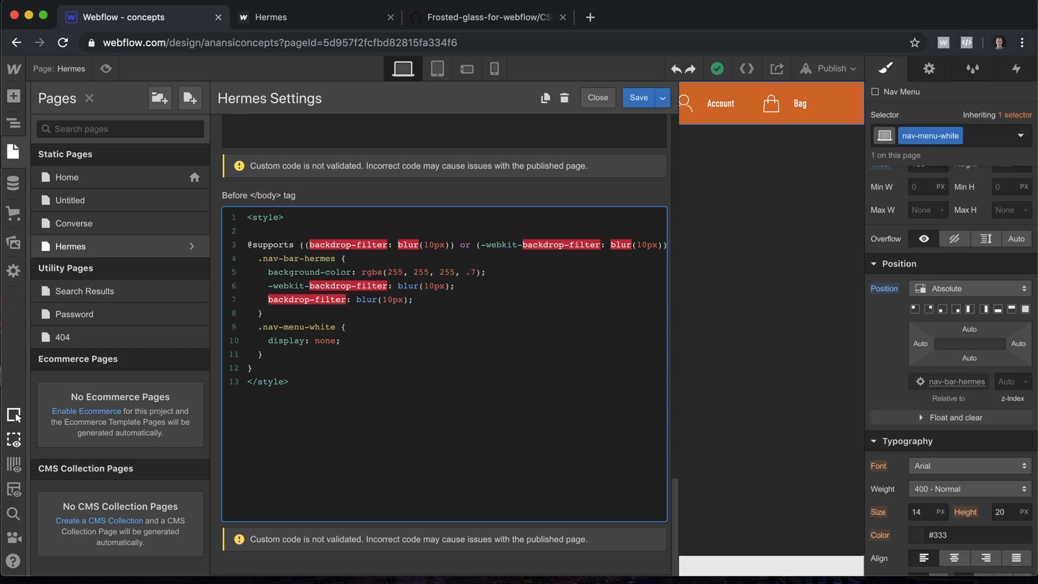
pyautogui.moveTo(322, 401)
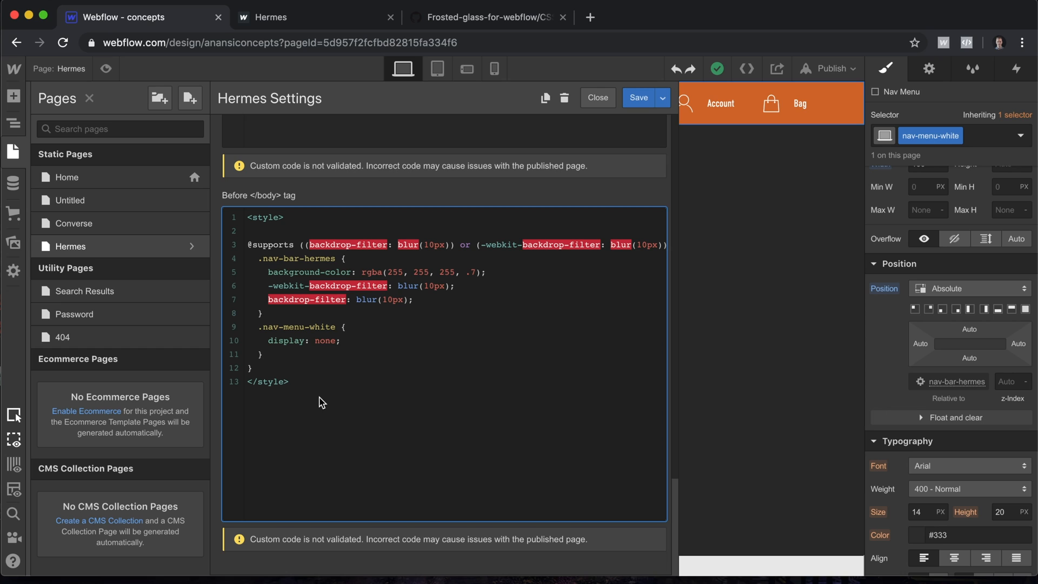
pyautogui.click(263, 354)
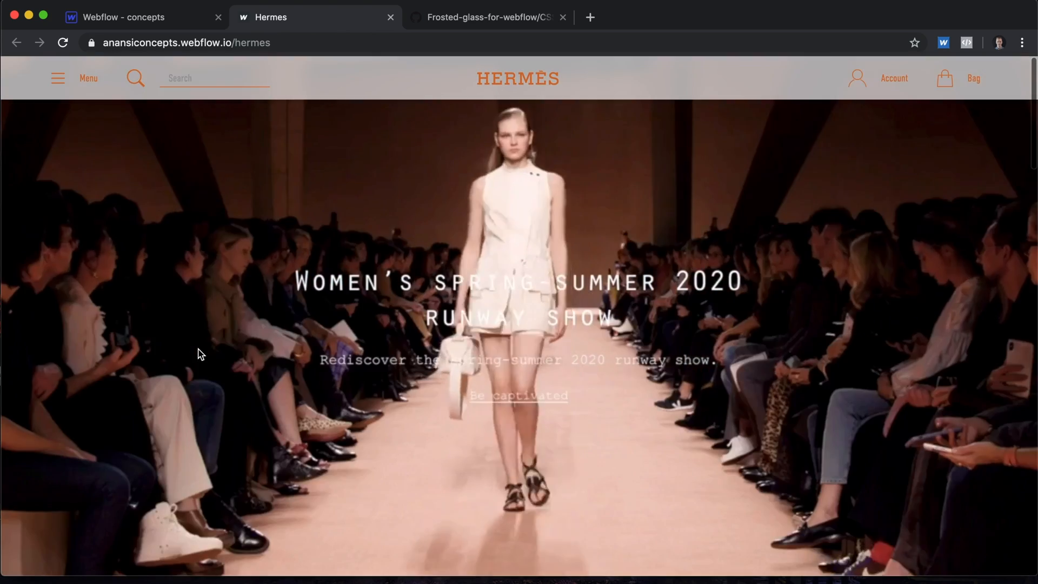
# - Scroll the live Hermès page to the product grid to view the blurred header
pyautogui.scroll(-3)
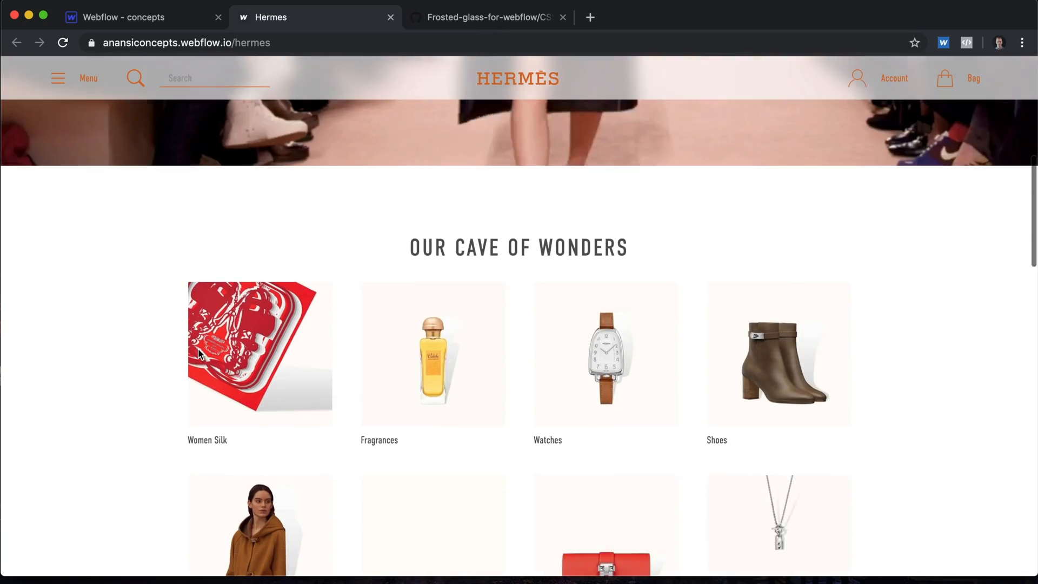